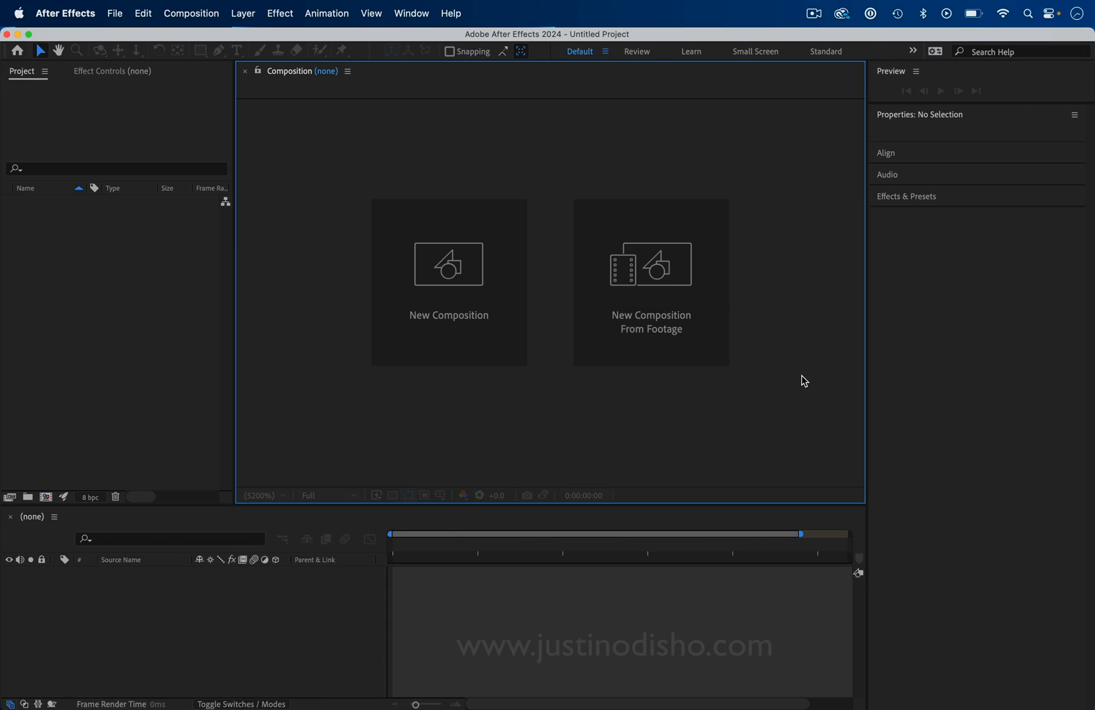
{"action": "mouse_move", "coordinate": [643, 264]}
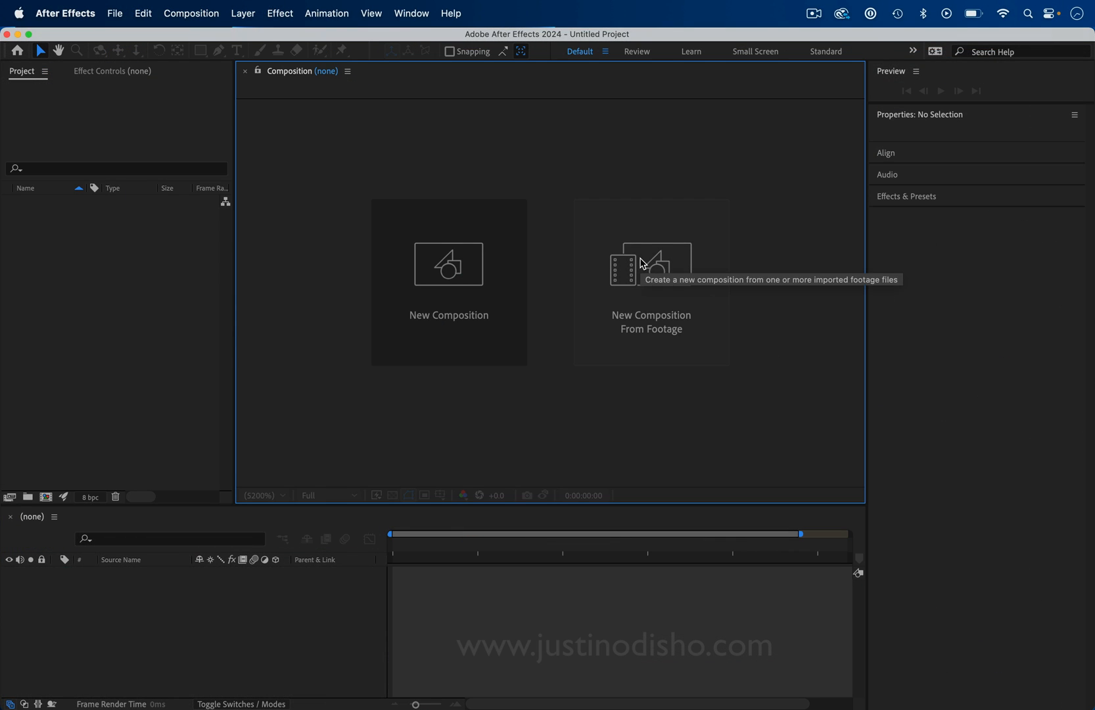
Step: Create a new composition from the imported footage of the woman by the window
{"action": "left_click", "coordinate": [650, 265]}
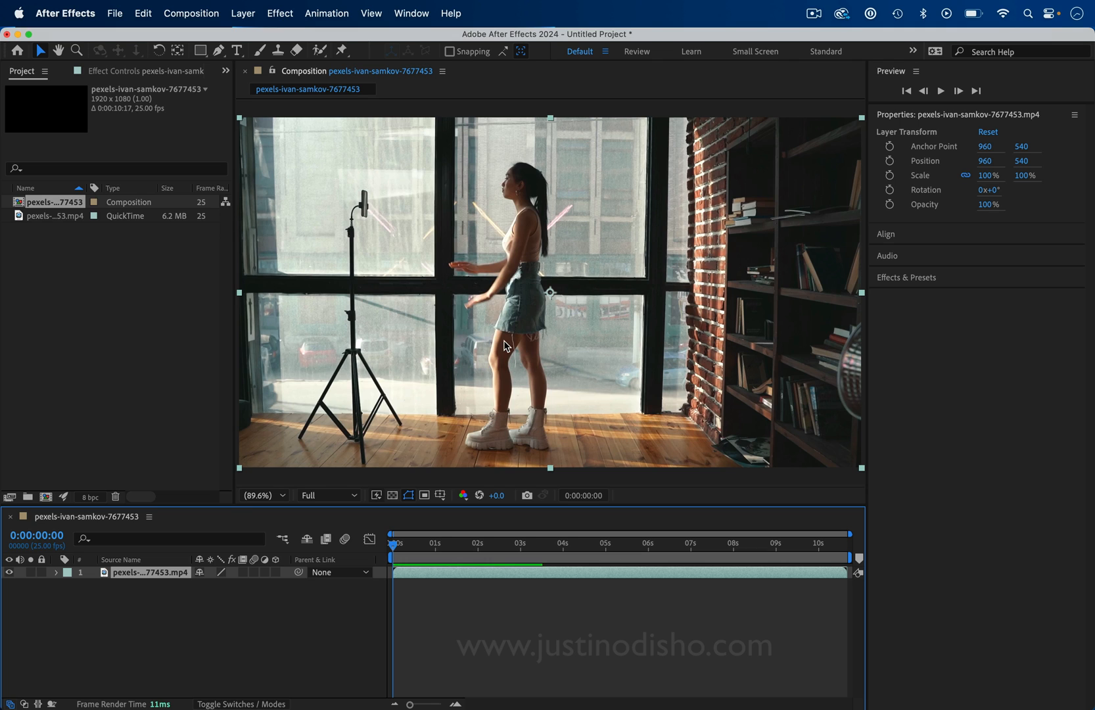
Step: Paint an initial Roto Brush selection around the woman in the Layer panel with the Brushes panel shown
{"action": "double_click", "coordinate": [148, 572]}
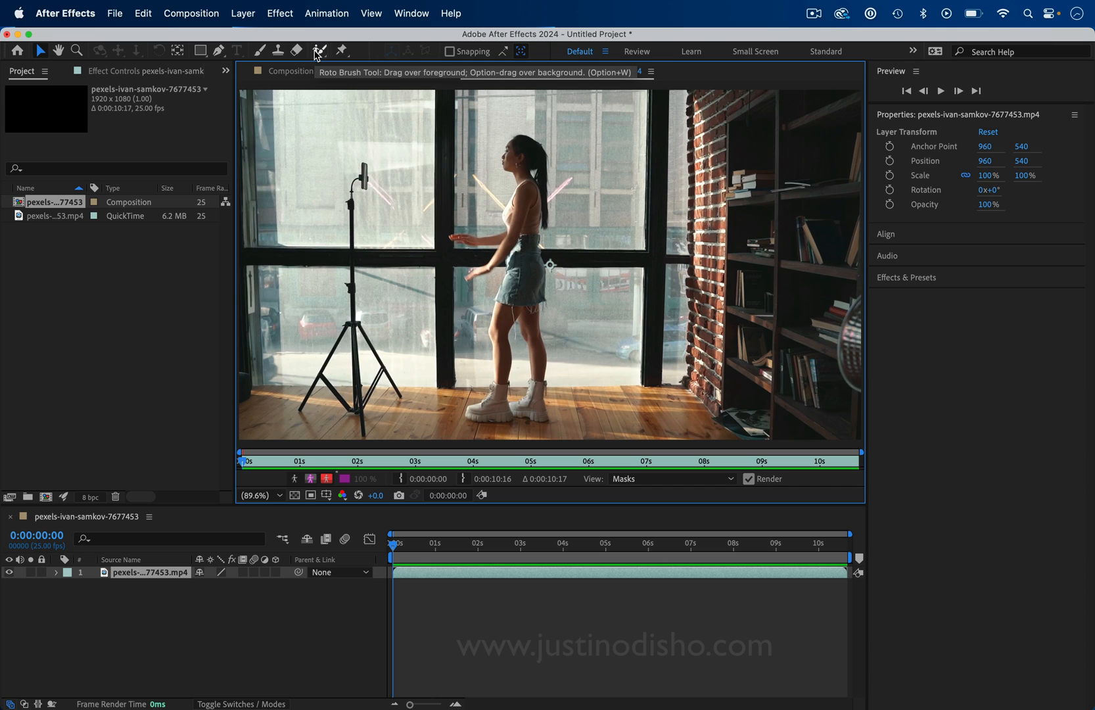
{"action": "left_click", "coordinate": [318, 50]}
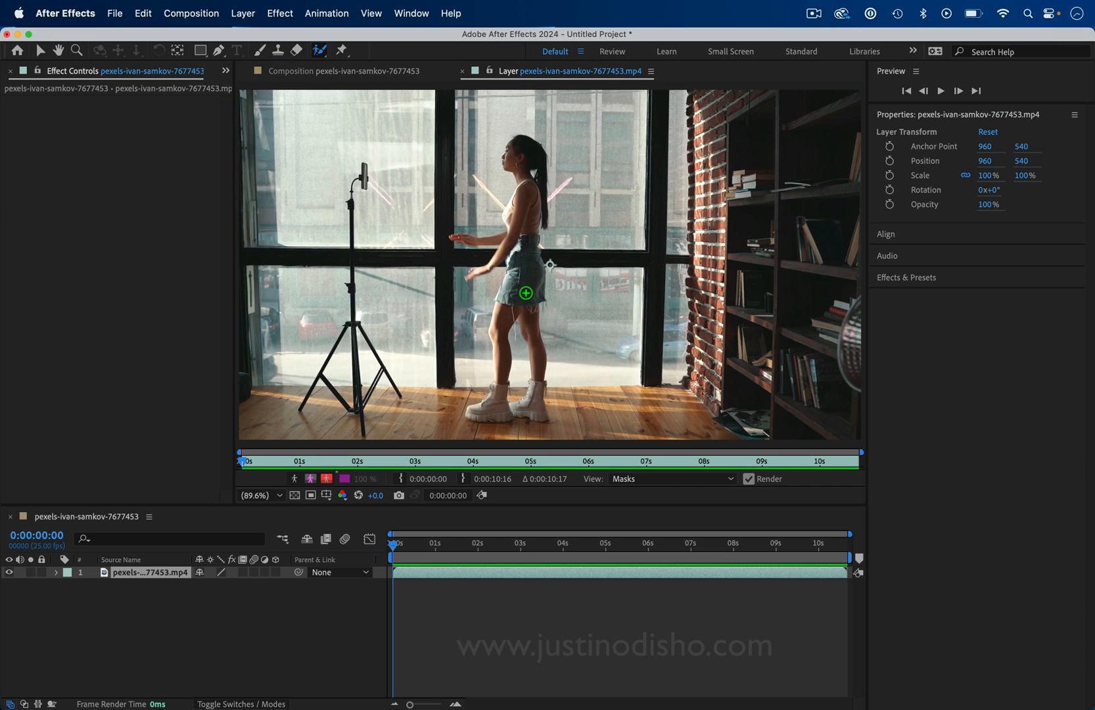
{"action": "left_click", "coordinate": [410, 13]}
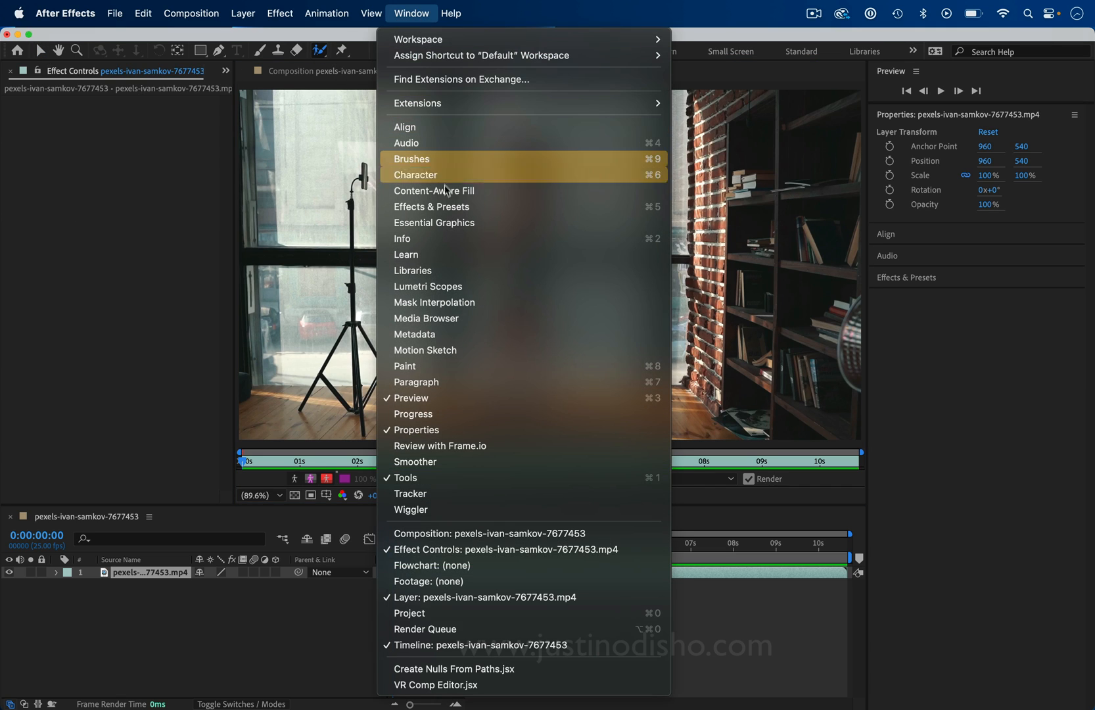
{"action": "left_click", "coordinate": [411, 159]}
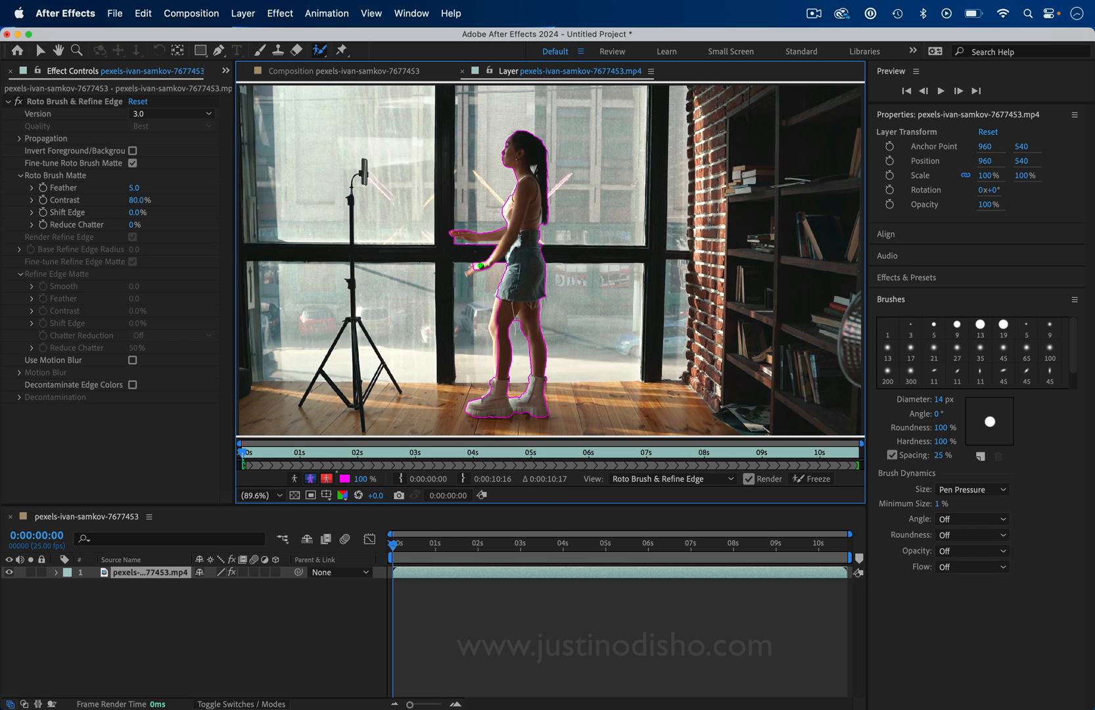
Step: View the layer at 100% and refine the roto selection's hair edges with the Refine Edge tool
{"action": "left_click", "coordinate": [260, 495]}
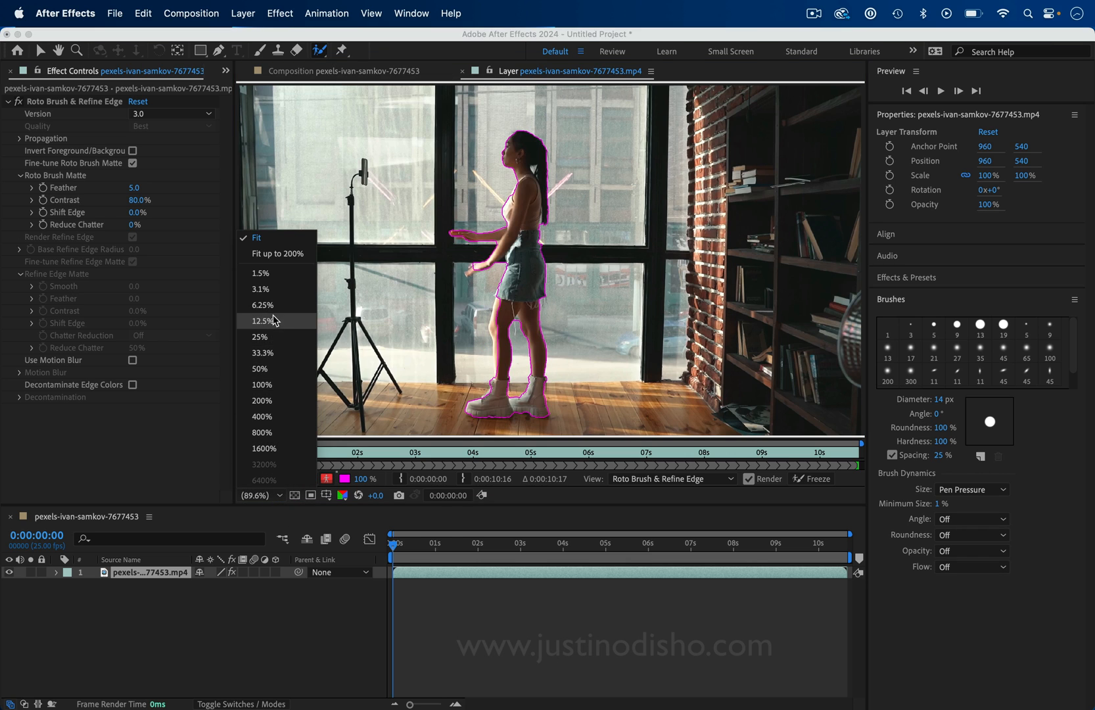
{"action": "left_click", "coordinate": [262, 401]}
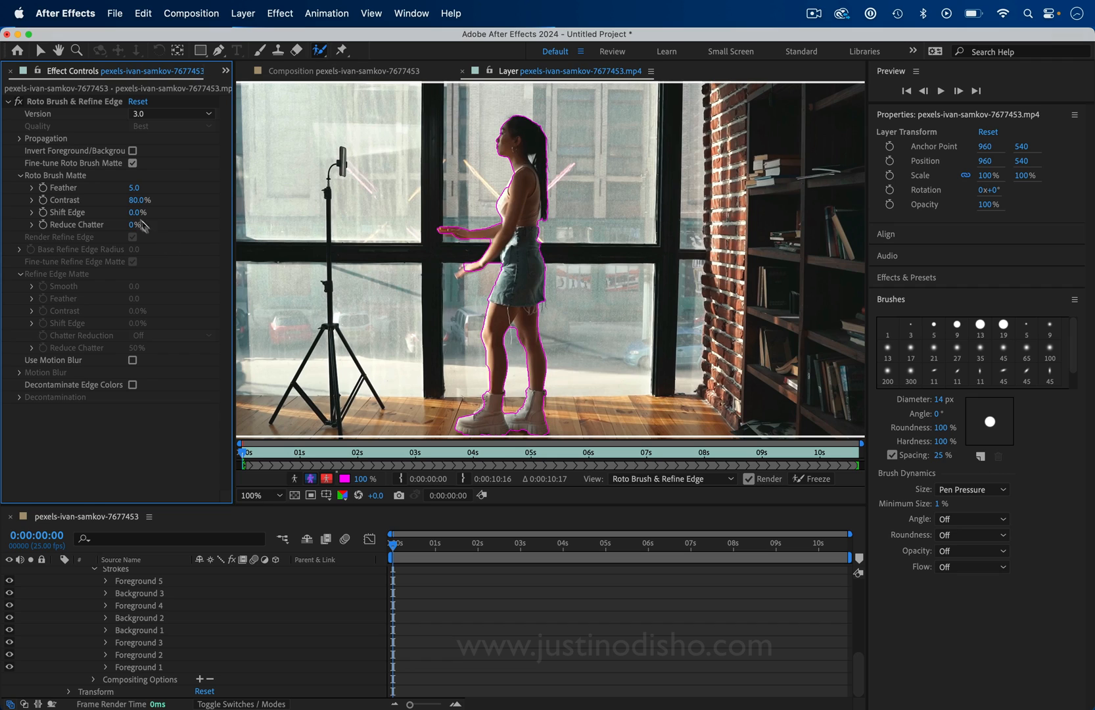
{"action": "mouse_move", "coordinate": [85, 205]}
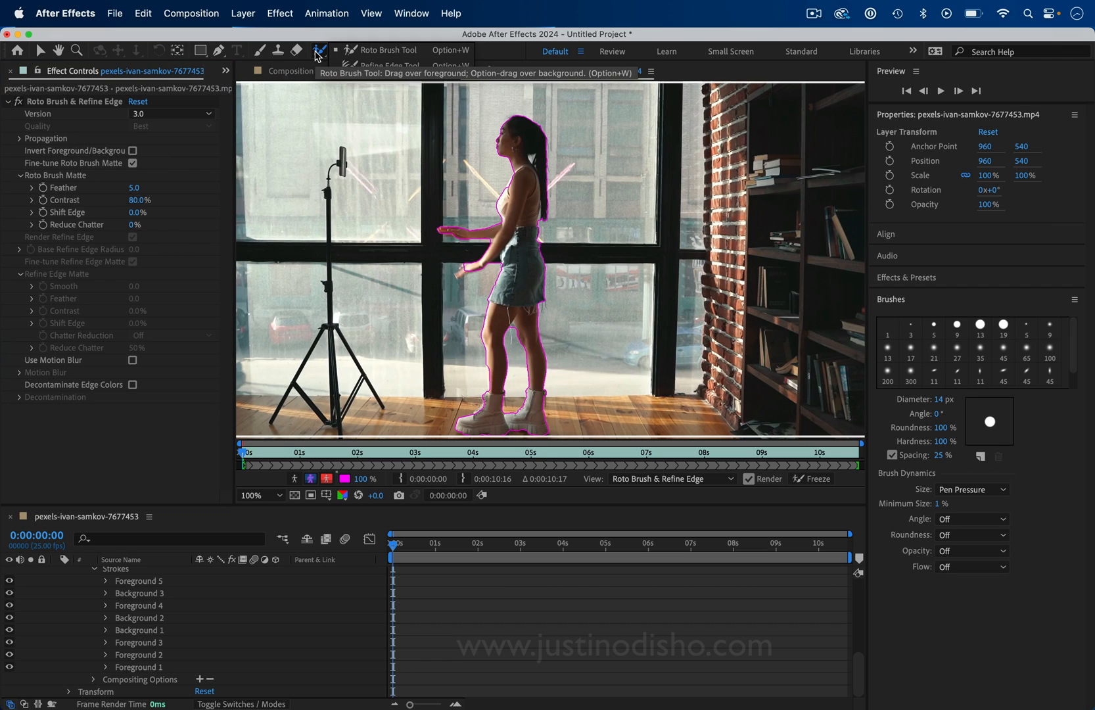
{"action": "mouse_move", "coordinate": [361, 70]}
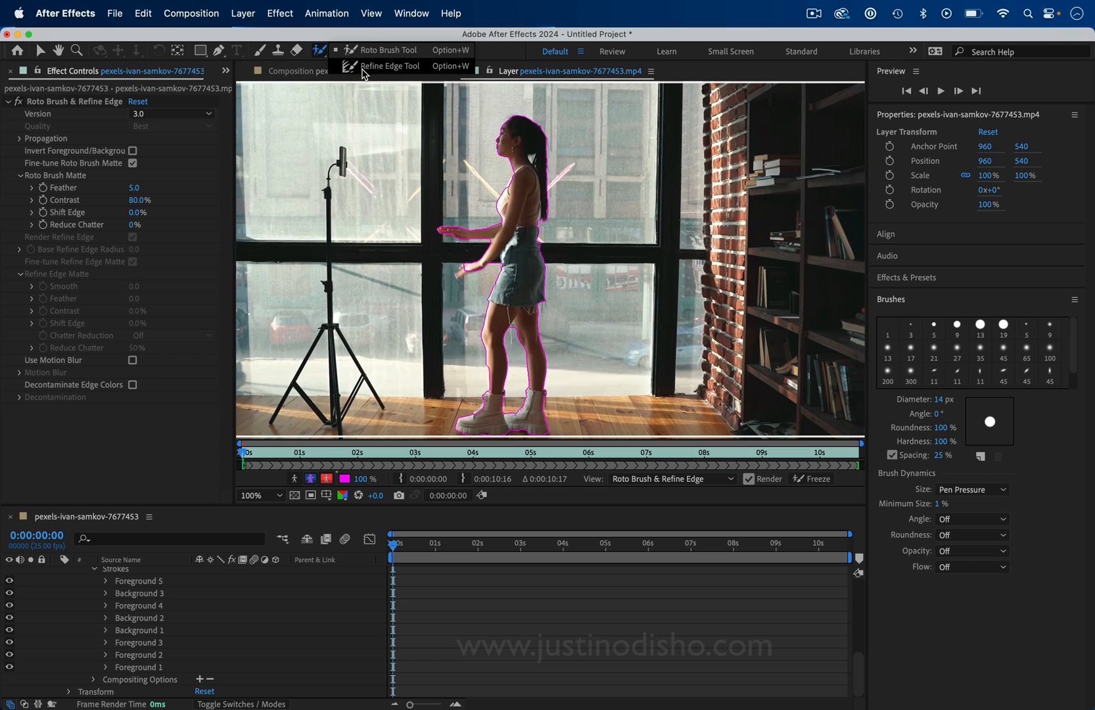
{"action": "left_click", "coordinate": [389, 65]}
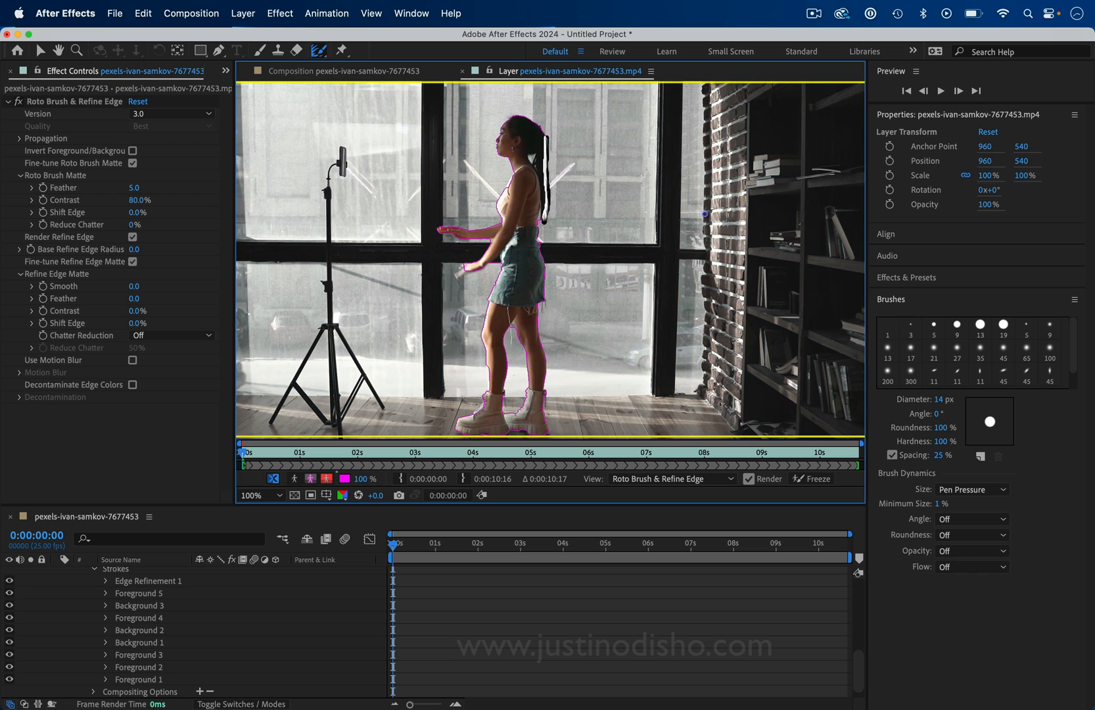
{"action": "mouse_move", "coordinate": [604, 168]}
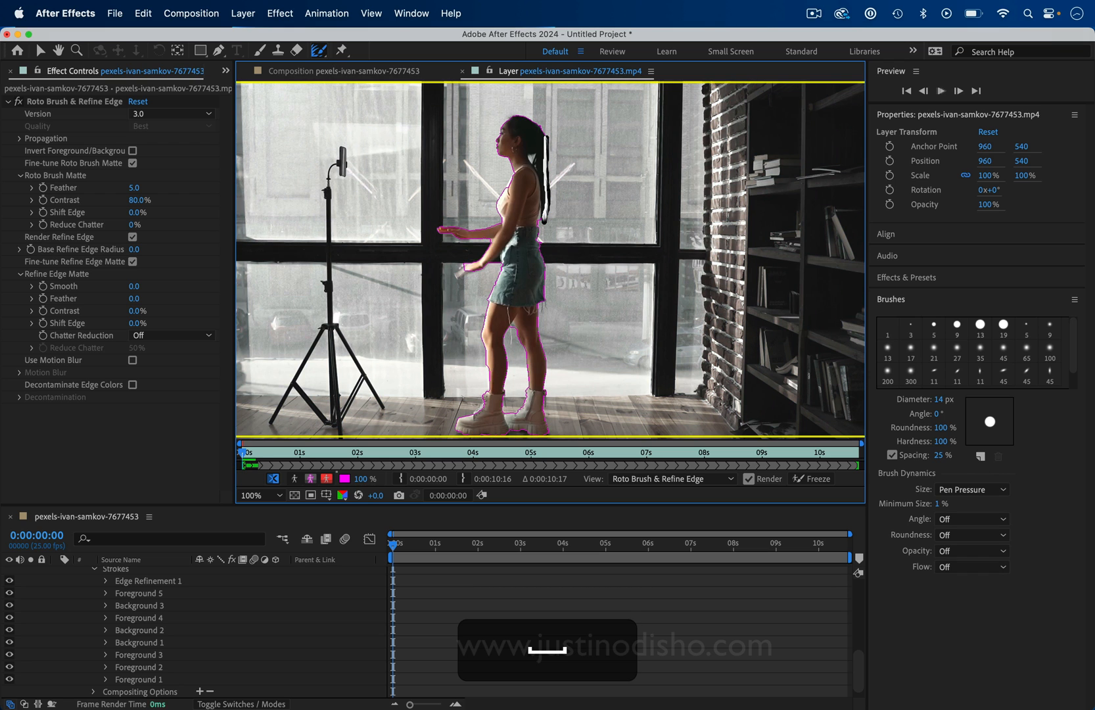
Step: Step forward frame by frame to propagate the woman's roto selection through later frames
{"action": "left_click", "coordinate": [257, 451]}
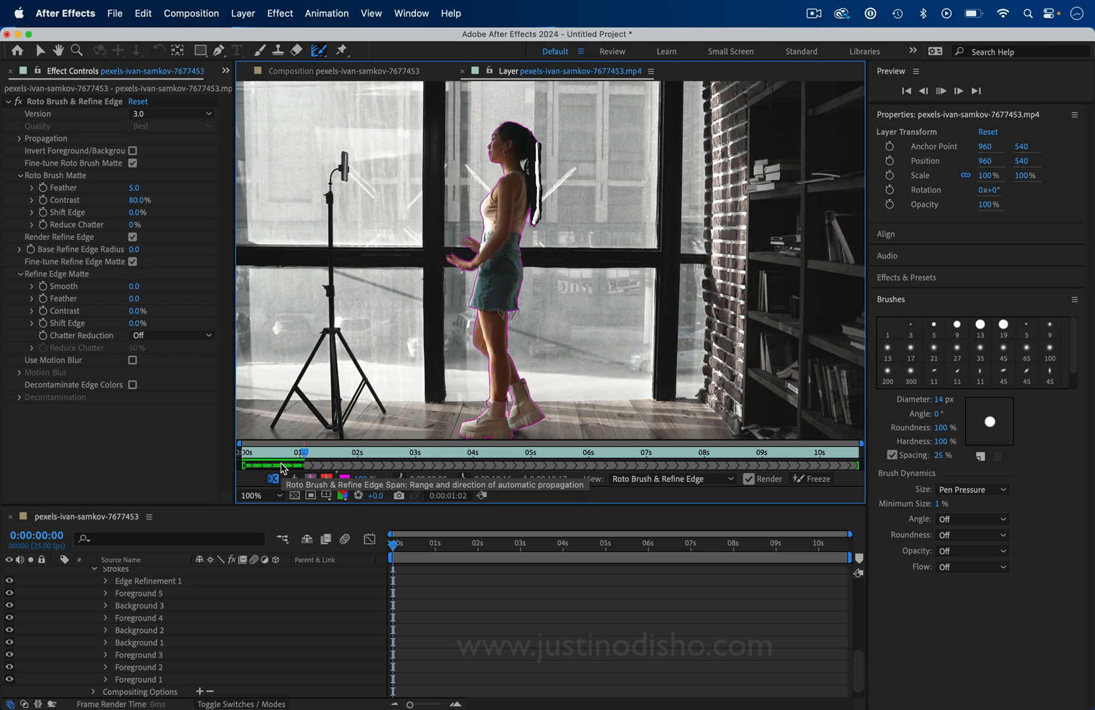
{"action": "left_click", "coordinate": [319, 452]}
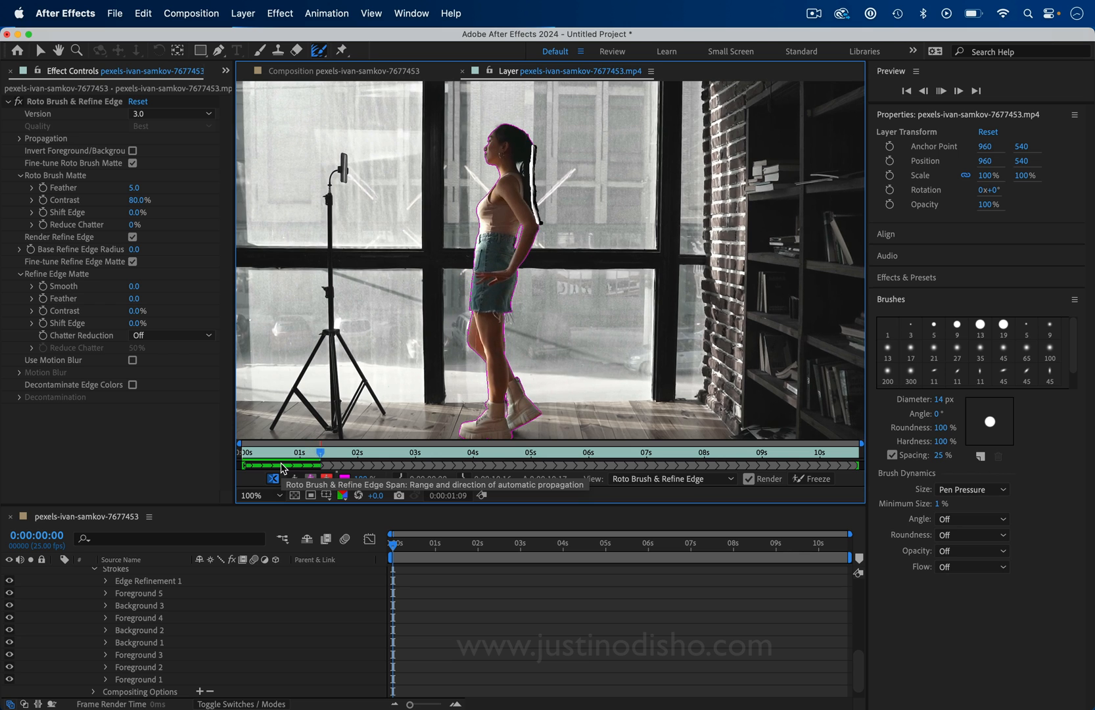
{"action": "left_click", "coordinate": [719, 452]}
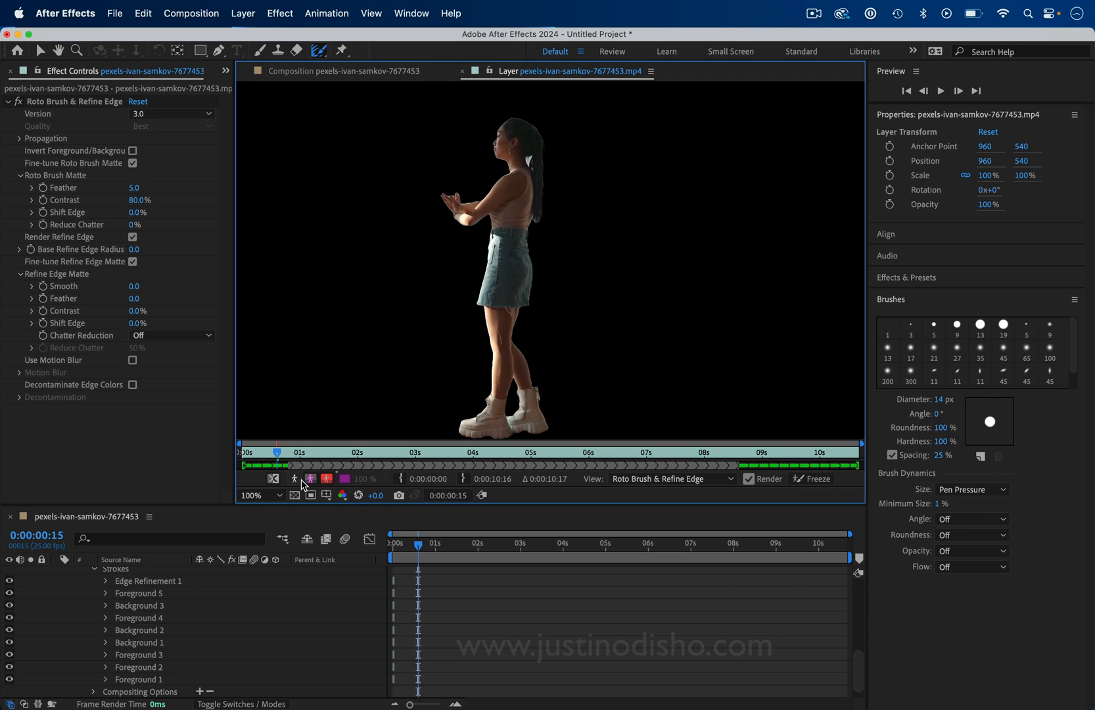
{"action": "mouse_move", "coordinate": [261, 620]}
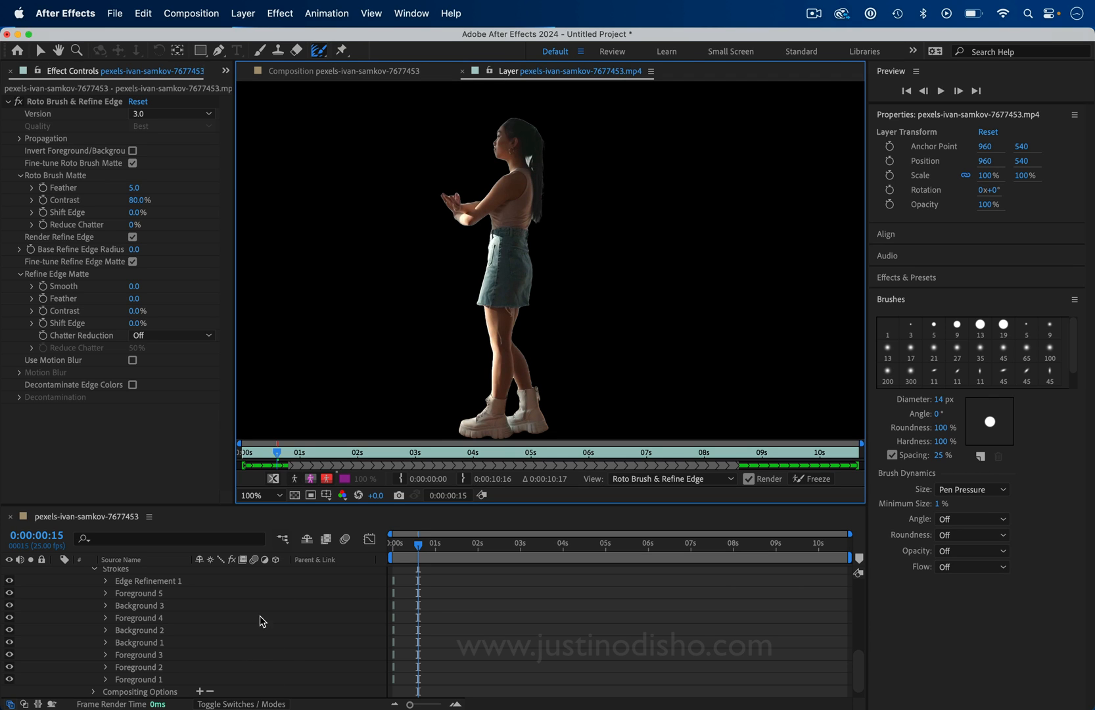
Step: Collapse the roto layer, duplicate the footage and make the unmasked lower copy visible
{"action": "left_click", "coordinate": [53, 572]}
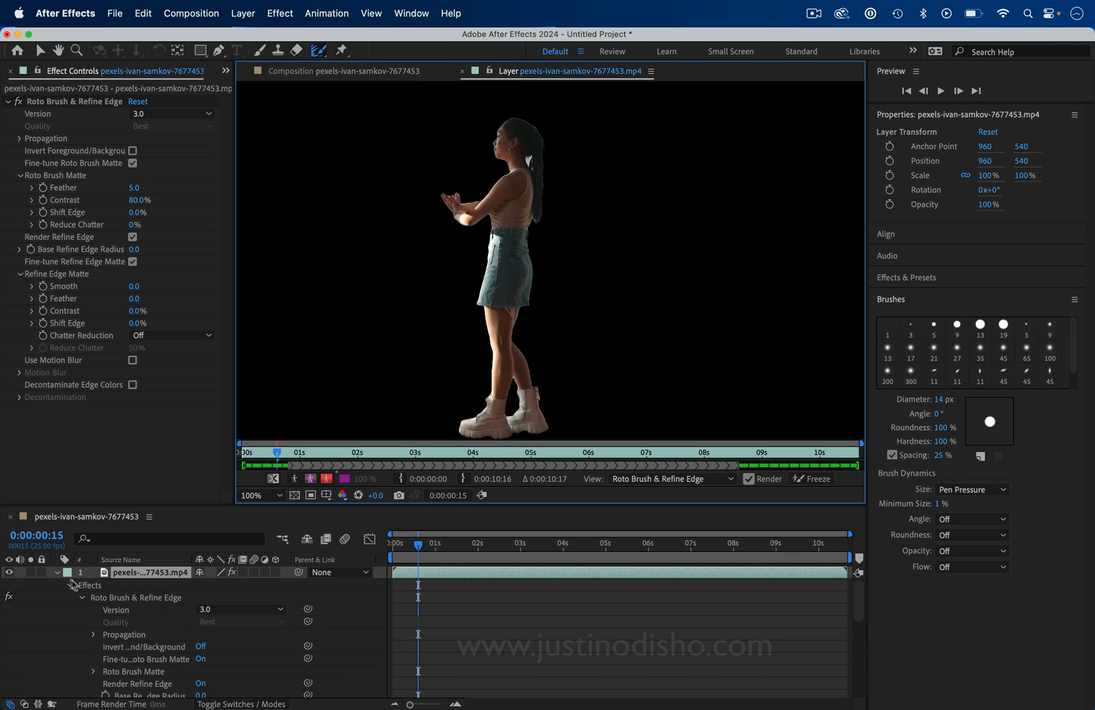
{"action": "left_click", "coordinate": [70, 585]}
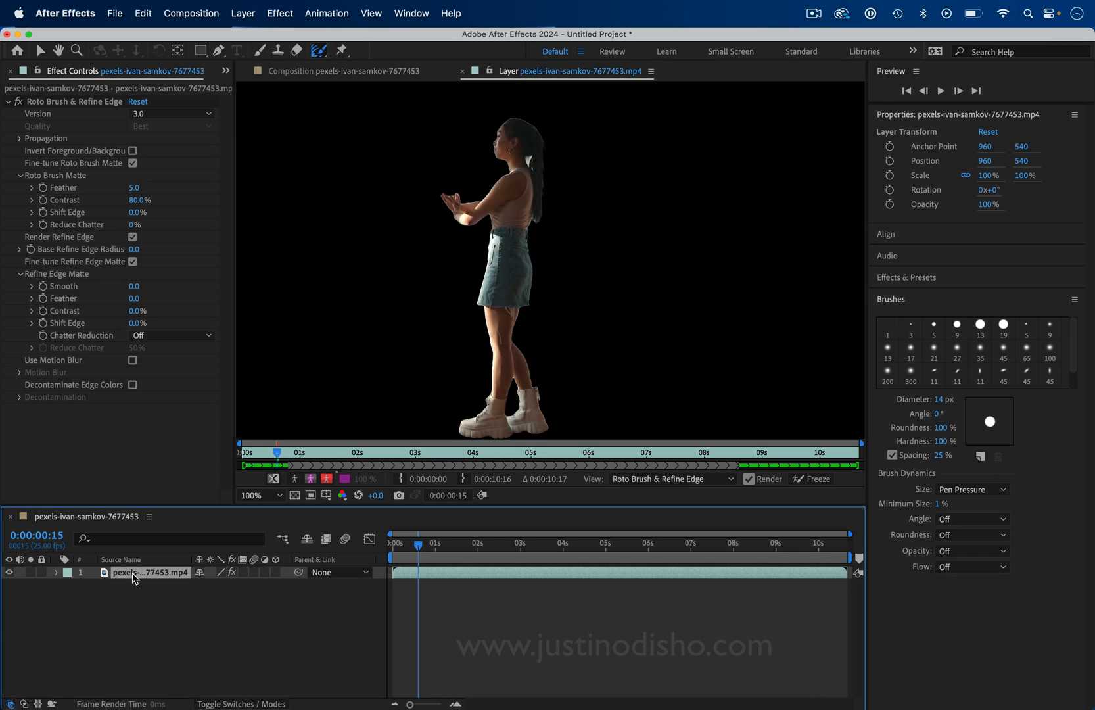
{"action": "key", "text": "cmd+v"}
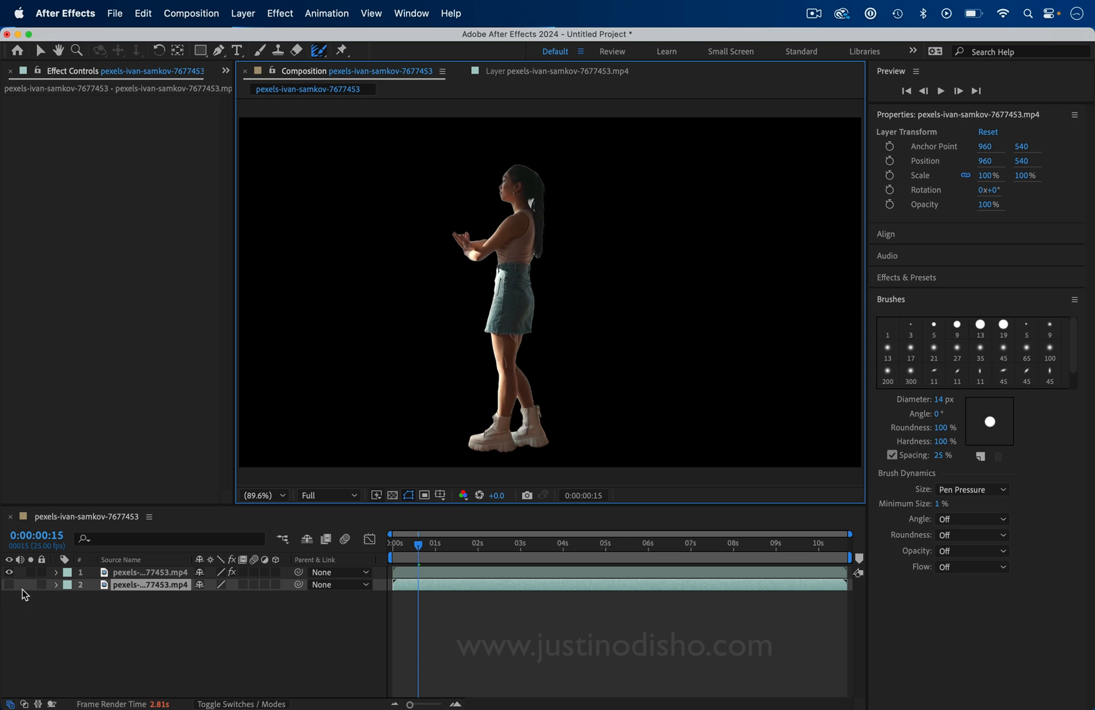
{"action": "left_click", "coordinate": [10, 585]}
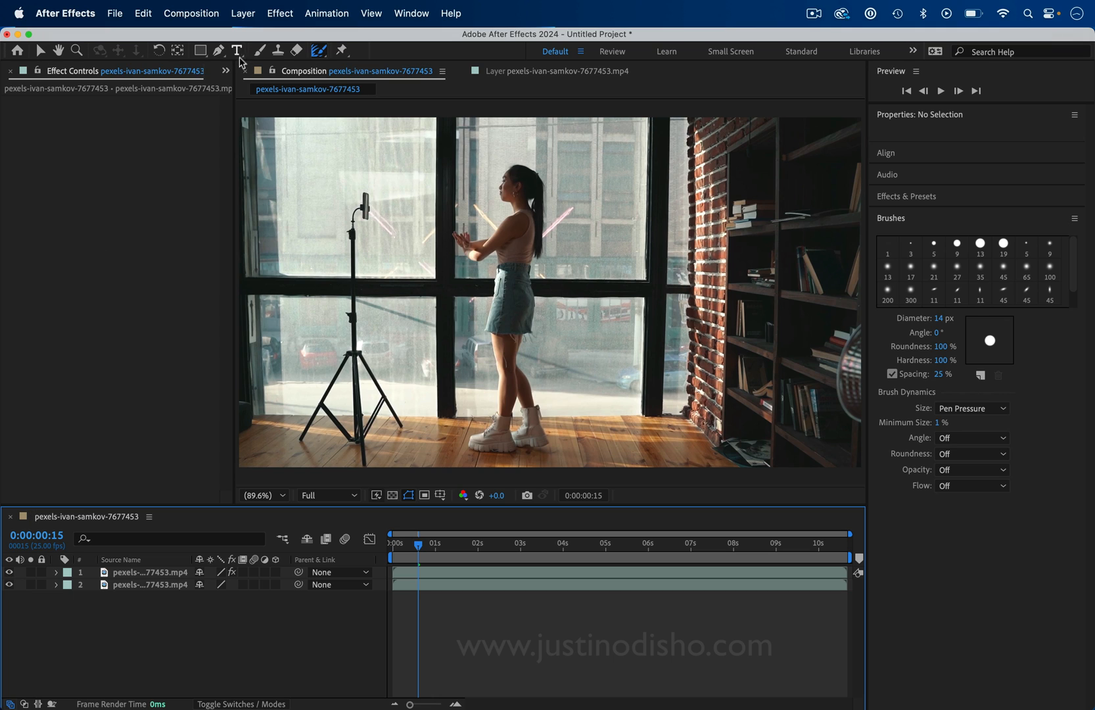
{"action": "left_click", "coordinate": [237, 50]}
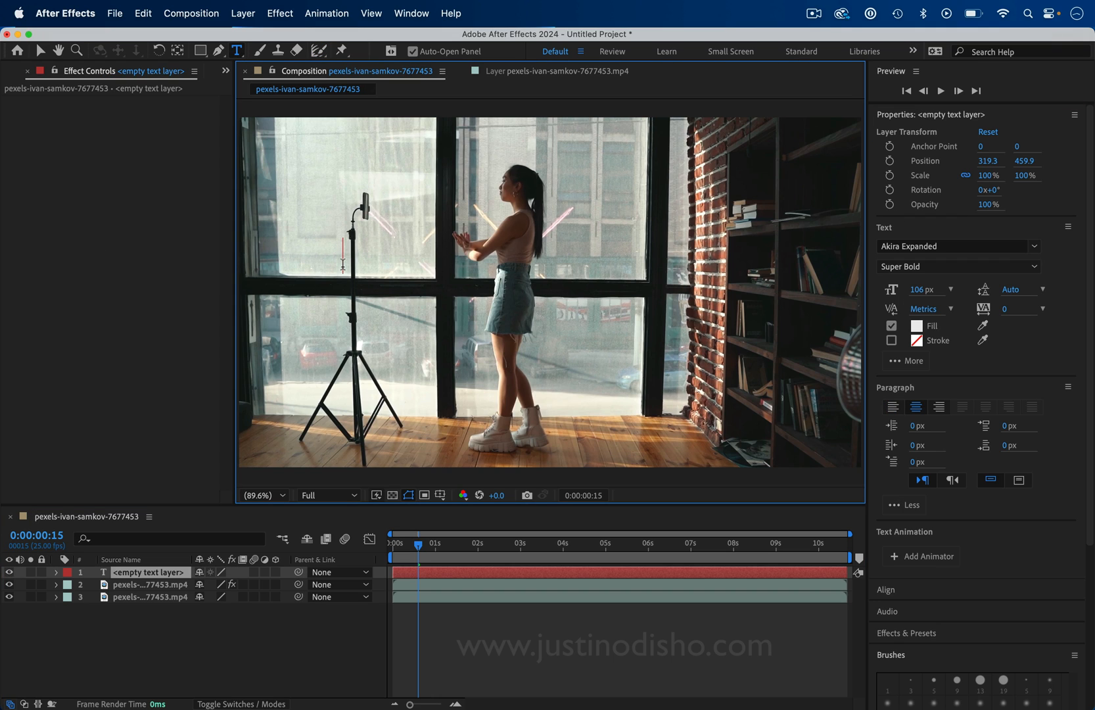
{"action": "type", "text": "TEXT"}
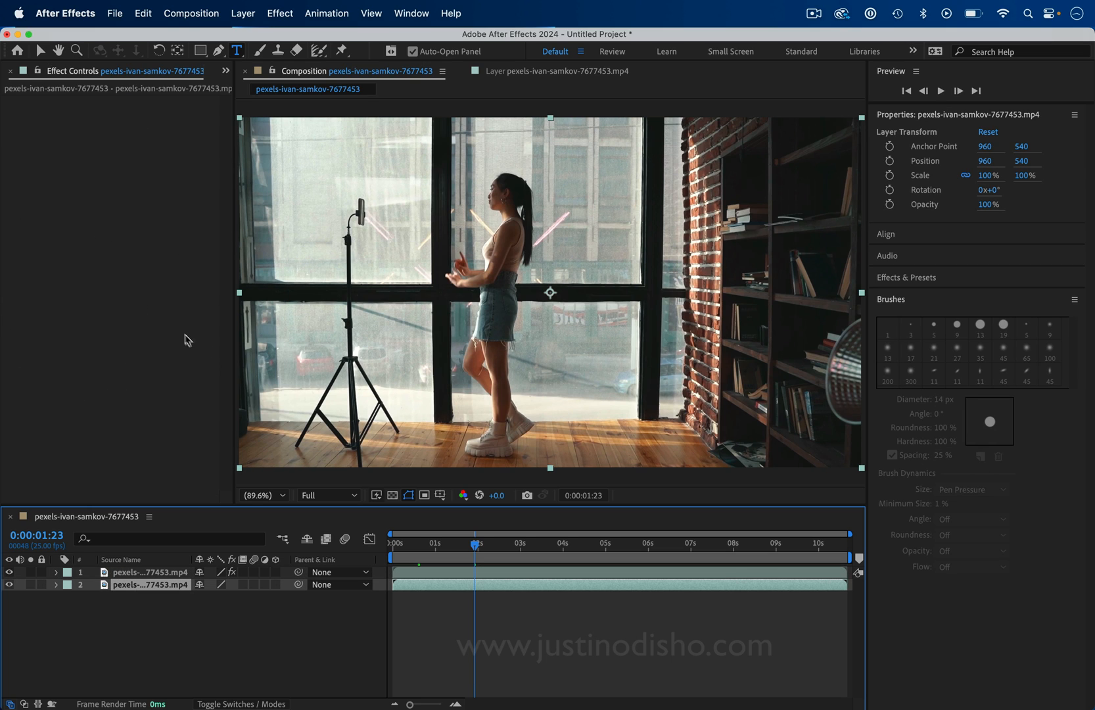
{"action": "mouse_move", "coordinate": [154, 327]}
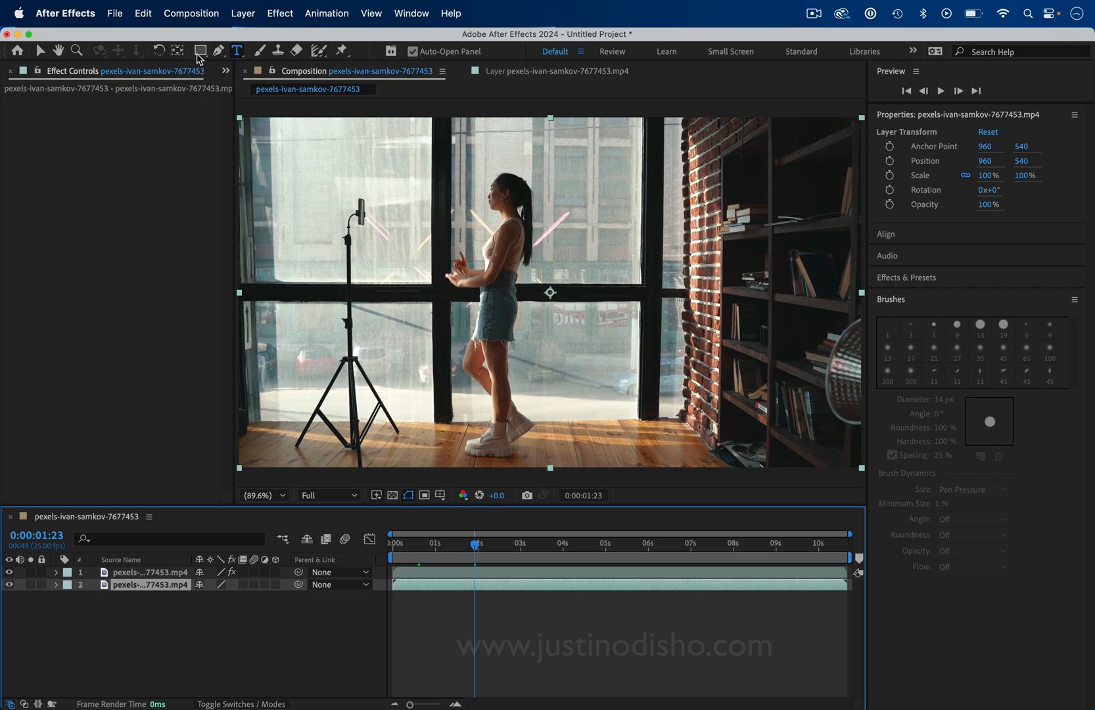
Step: Draw a rounded-rectangle mask on layer 2 framing the woman against the window panel
{"action": "left_click", "coordinate": [200, 50]}
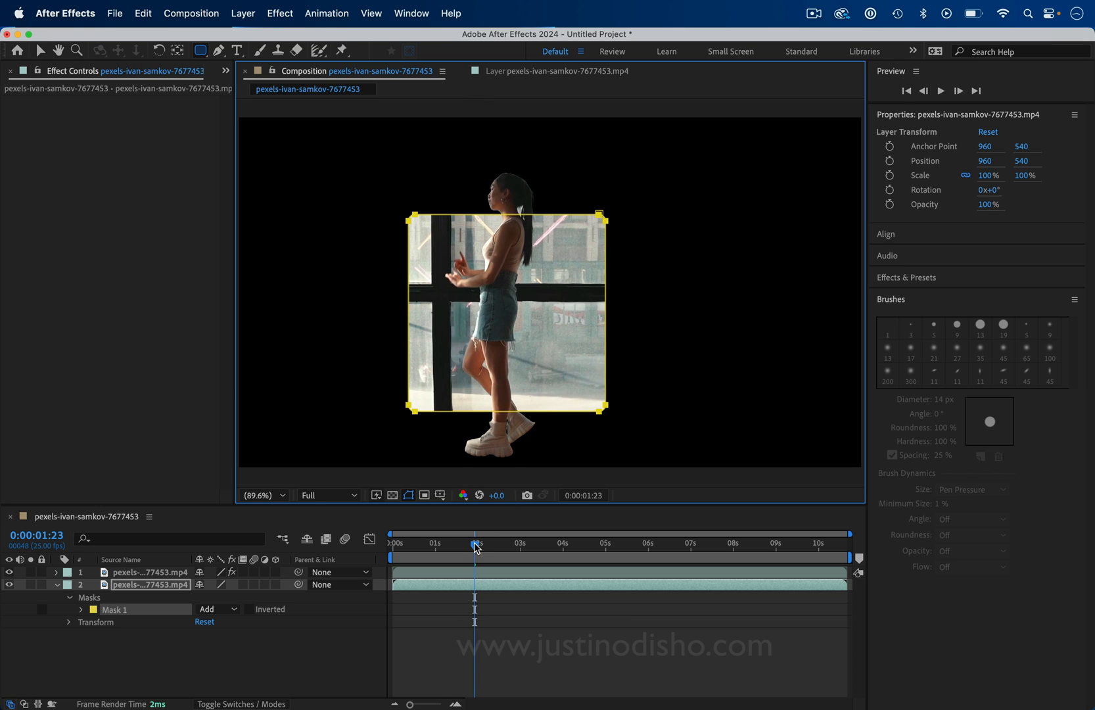
{"action": "left_click", "coordinate": [415, 543]}
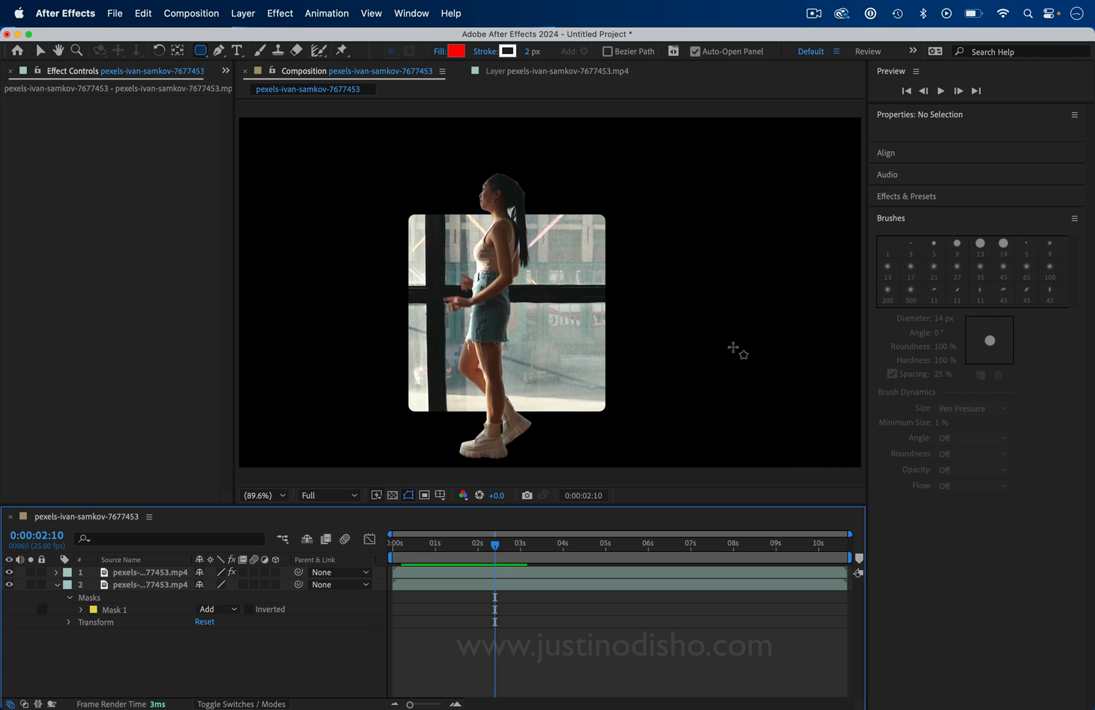
{"action": "left_click", "coordinate": [905, 196]}
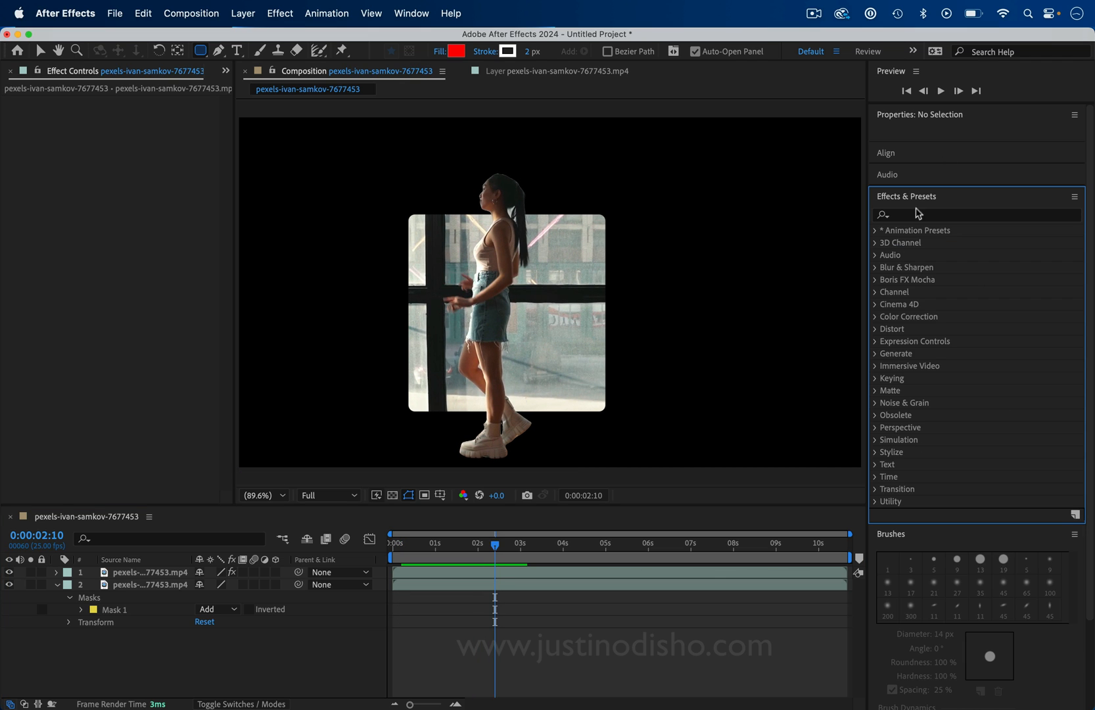
Step: Apply a white Stroke effect of brush size 8.5 tracing the box mask on layer 2
{"action": "type", "text": "stroke"}
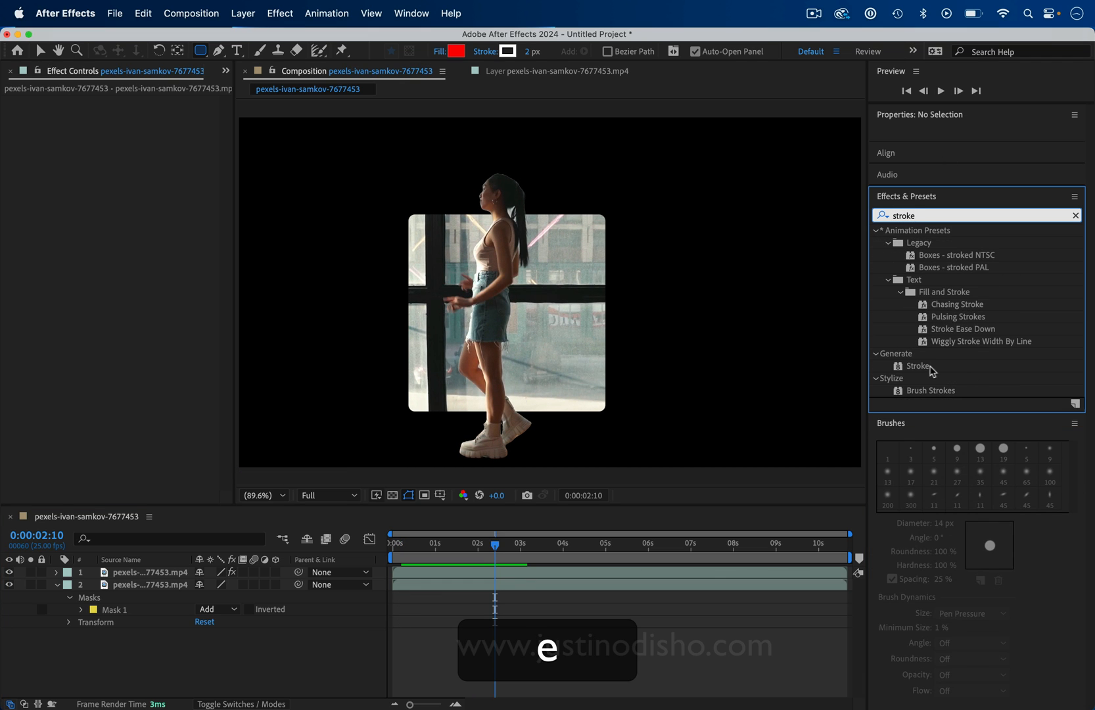
{"action": "double_click", "coordinate": [918, 365]}
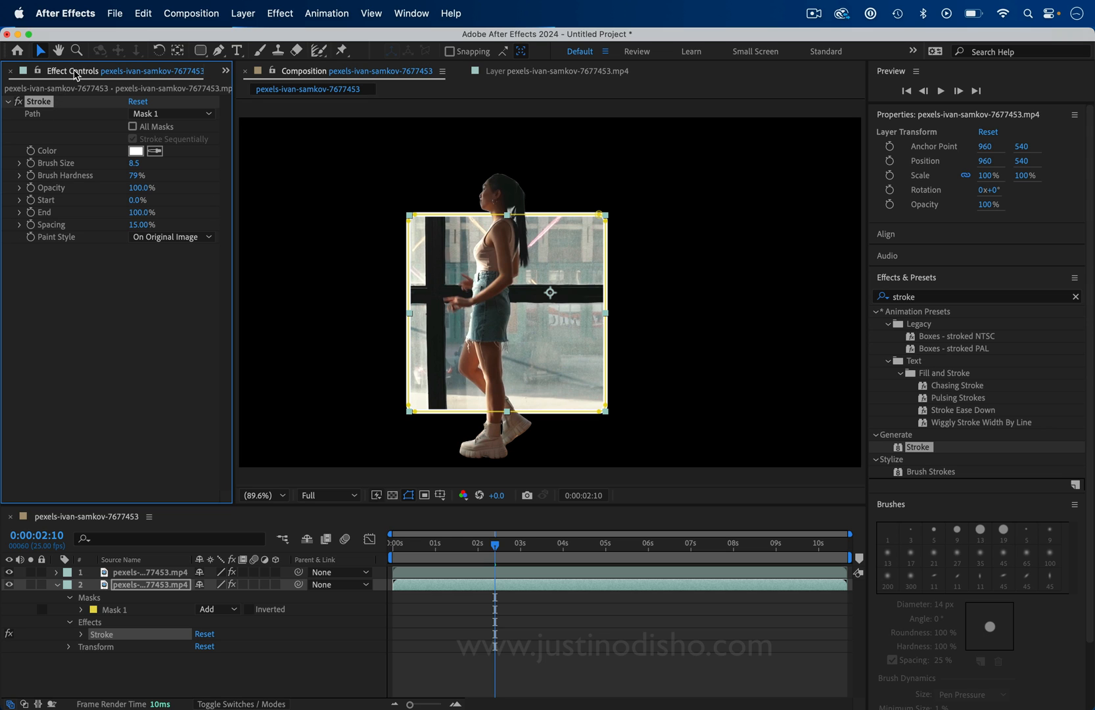
{"action": "left_click", "coordinate": [243, 13]}
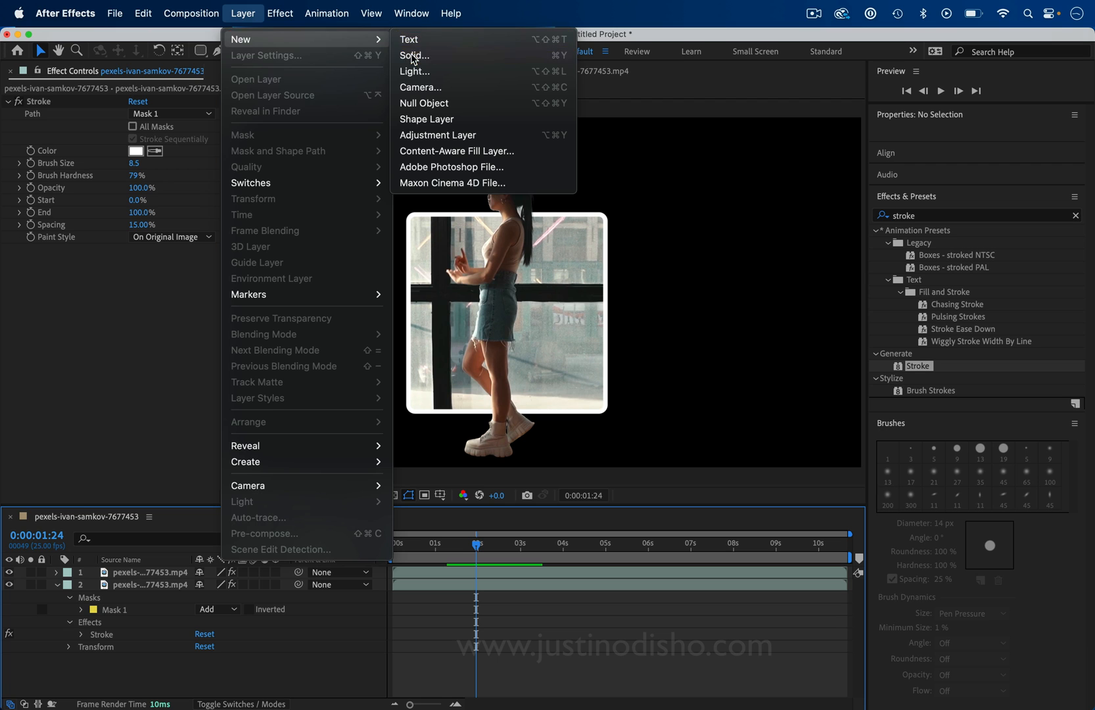
Step: Add a new solid beneath the footage and fill it with a Gradient Ramp effect
{"action": "left_click", "coordinate": [413, 55]}
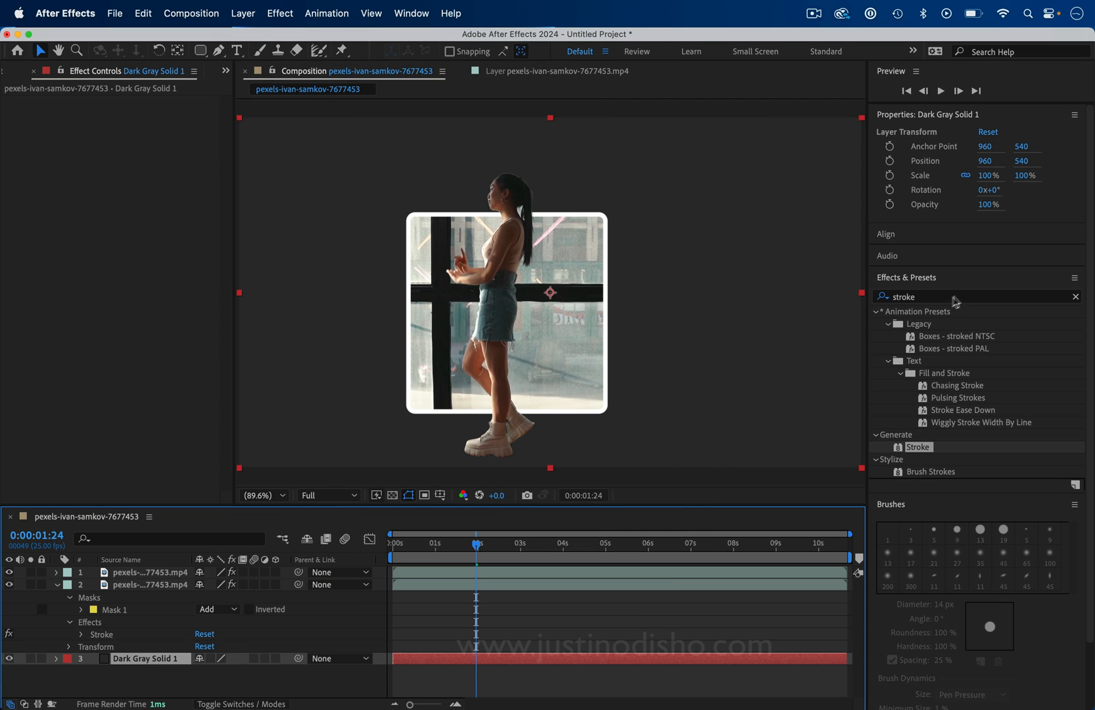
{"action": "mouse_move", "coordinate": [932, 474]}
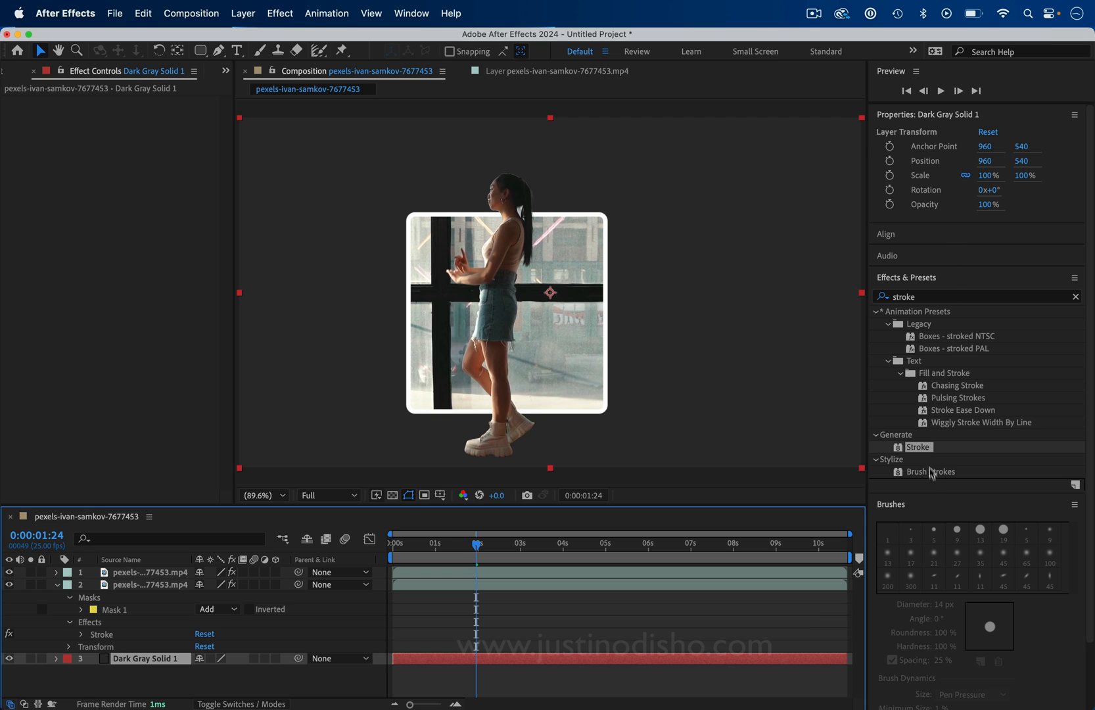
{"action": "type", "text": "4"}
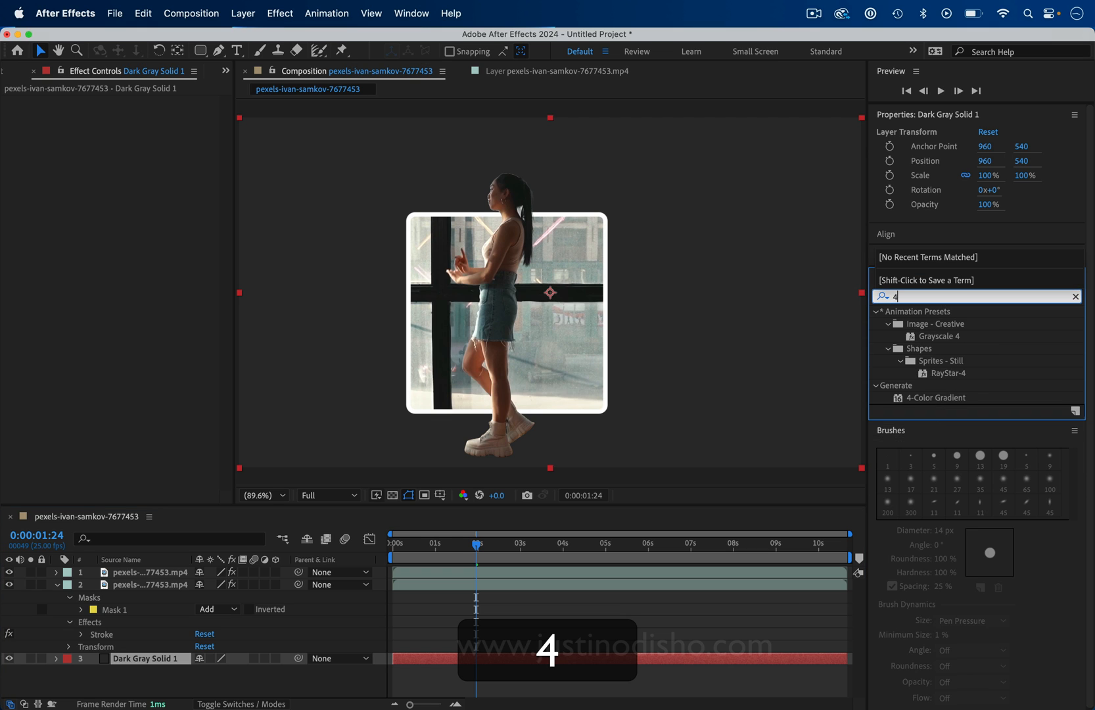
{"action": "type", "text": "g"}
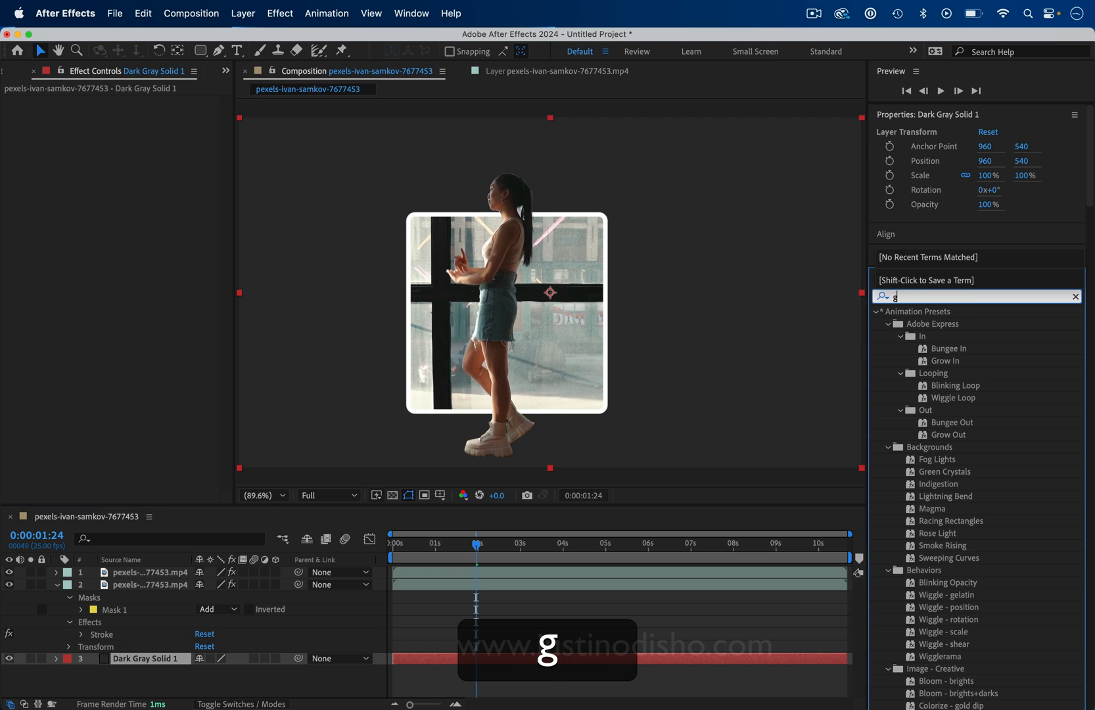
{"action": "type", "text": "gradien"}
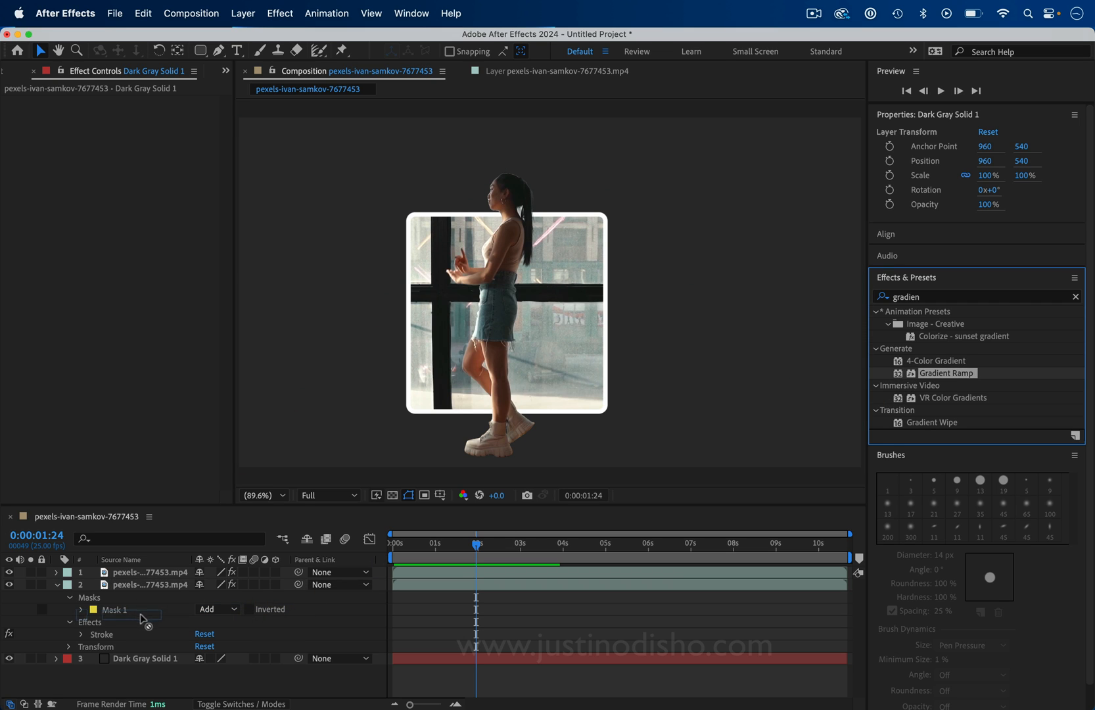
{"action": "double_click", "coordinate": [942, 372]}
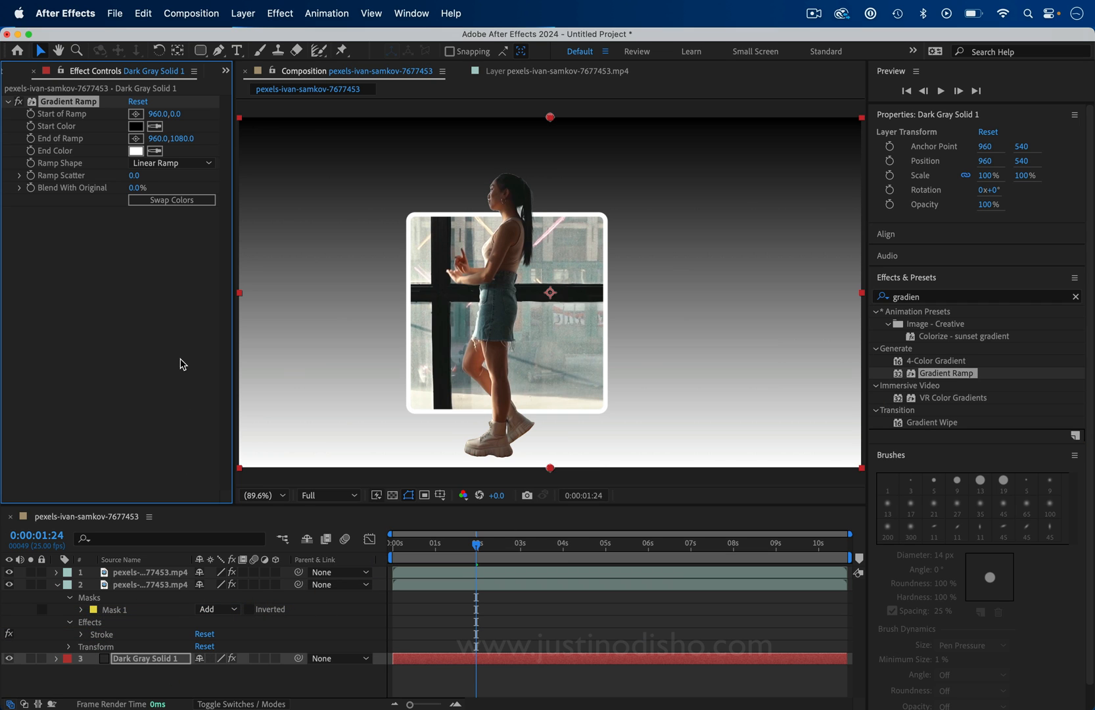
Step: Set the Gradient Ramp start colour to blue and end colour to light blue
{"action": "left_click", "coordinate": [135, 126]}
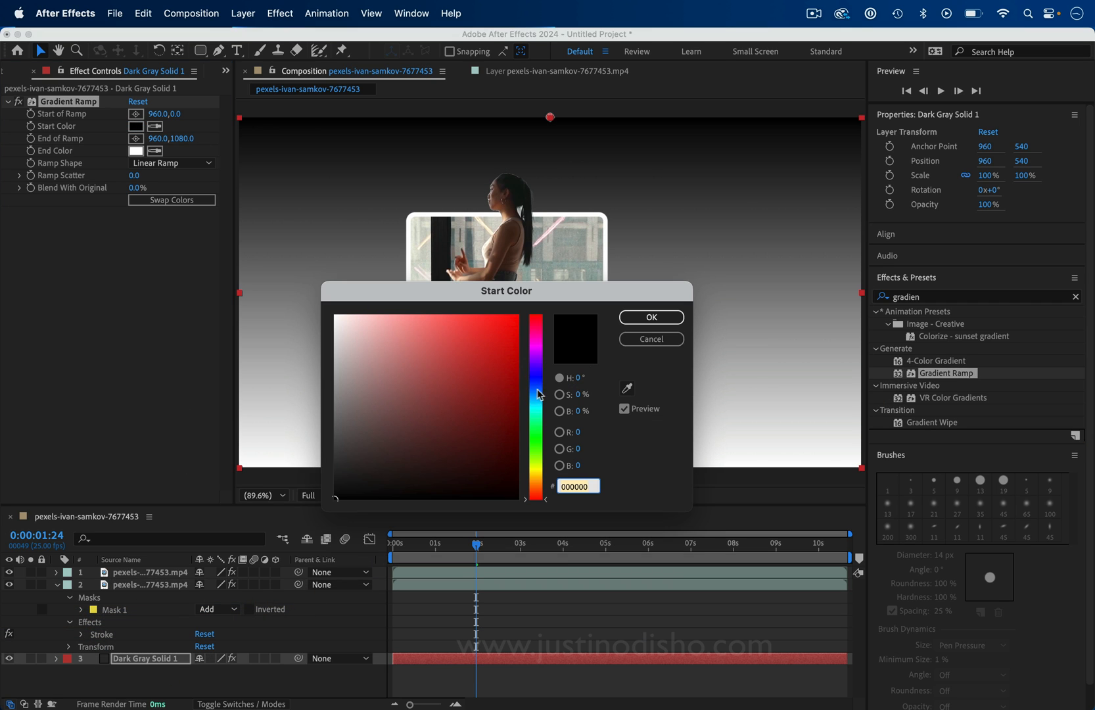
{"action": "left_click", "coordinate": [651, 317]}
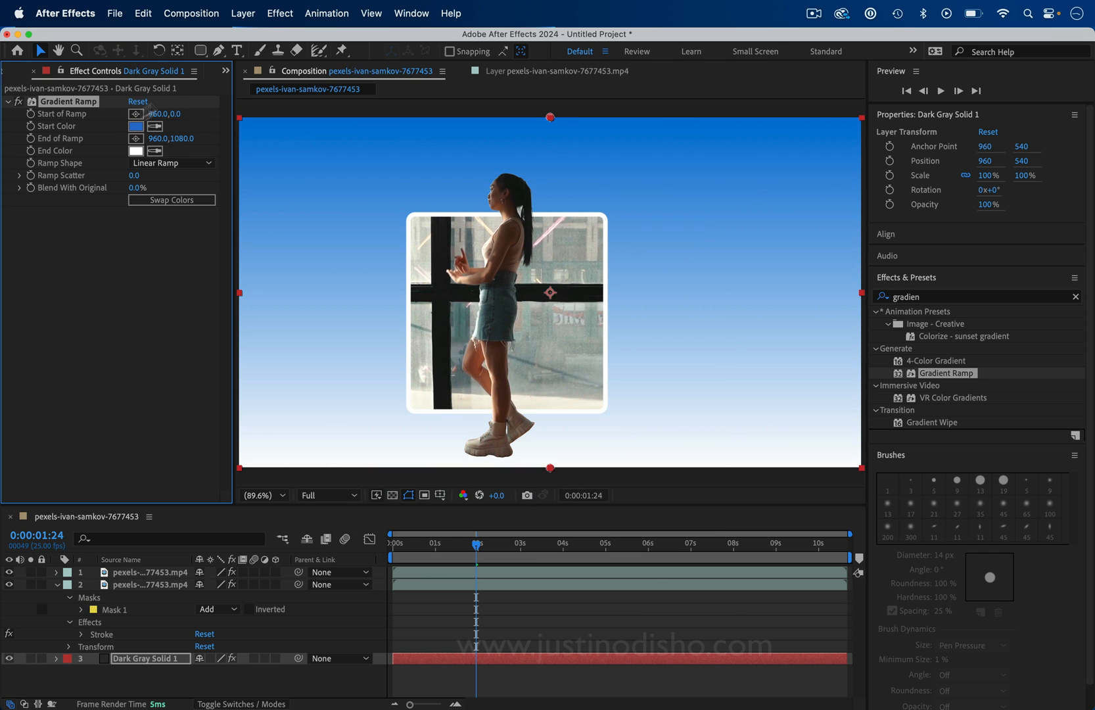
{"action": "left_click", "coordinate": [136, 149]}
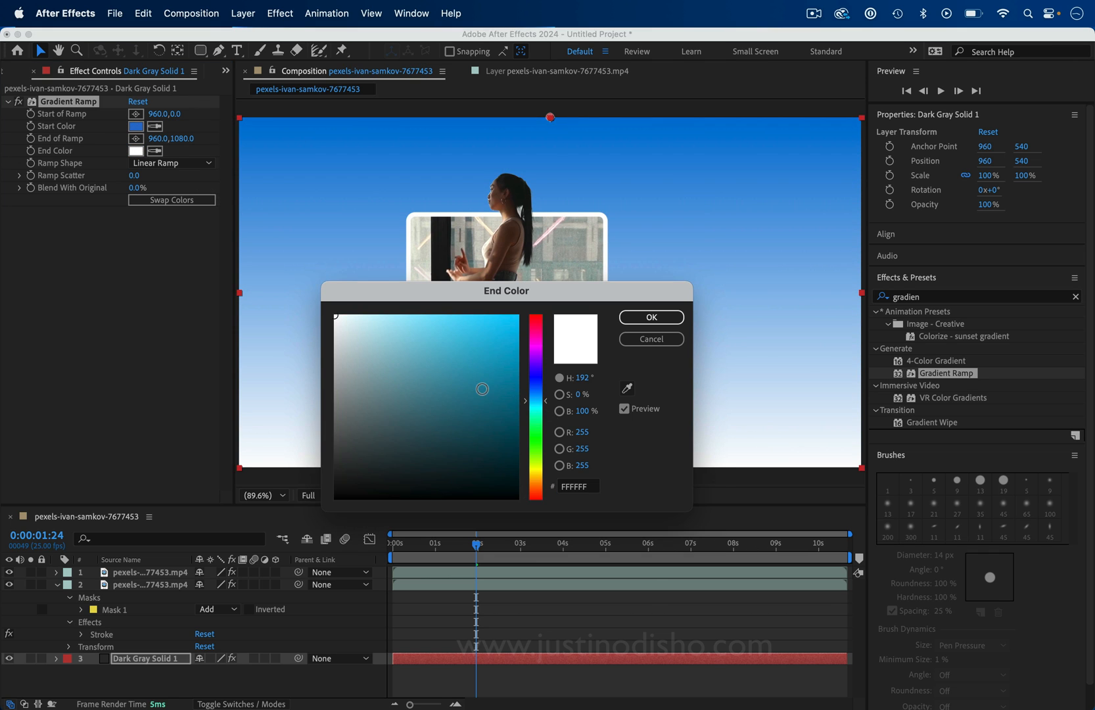
{"action": "left_click", "coordinate": [649, 317]}
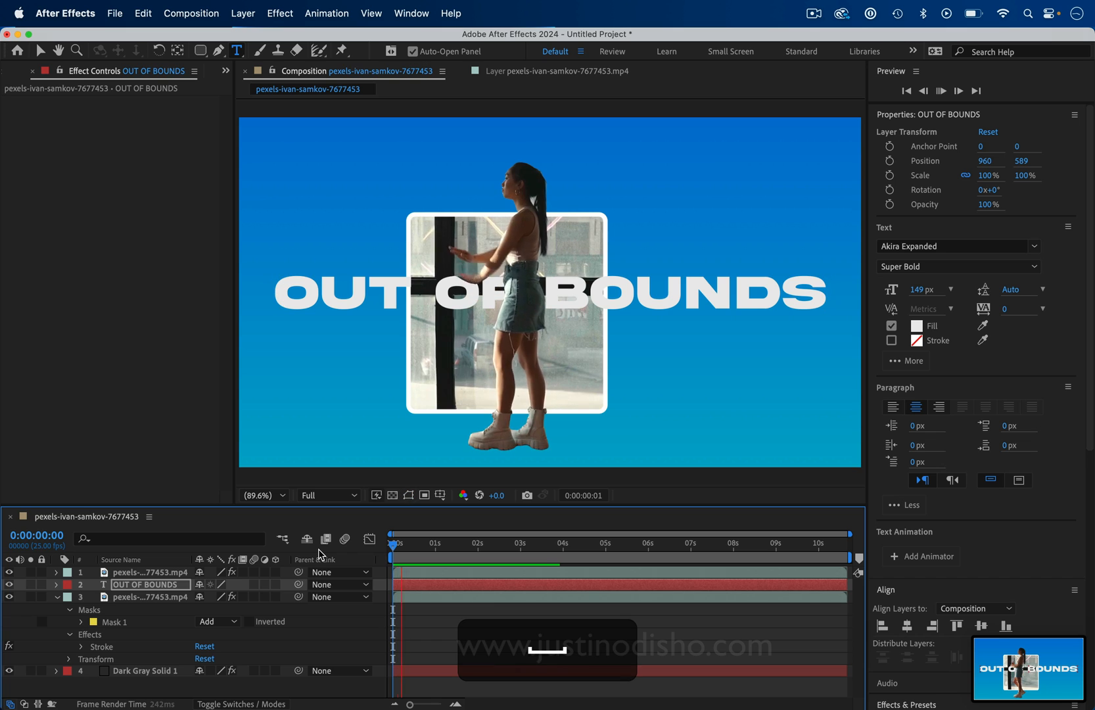
Step: Select layer 3 and twirl open Mask 1's path, feather, opacity and expansion settings
{"action": "left_click", "coordinate": [484, 542]}
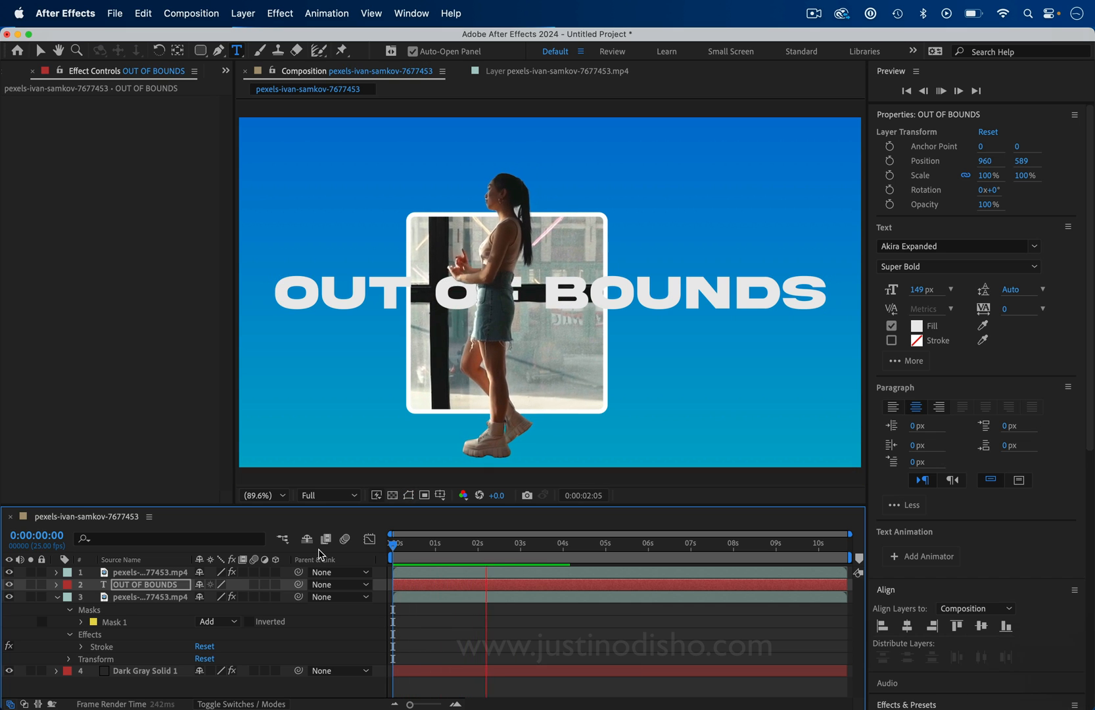
{"action": "left_click", "coordinate": [148, 596]}
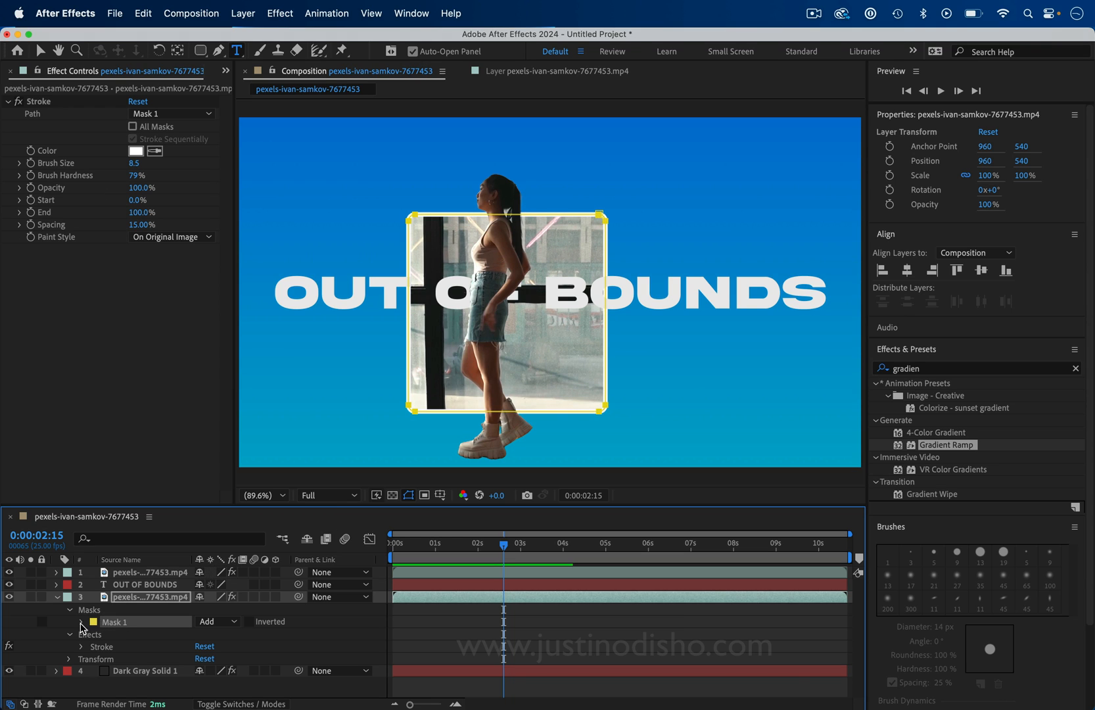
{"action": "left_click", "coordinate": [70, 622]}
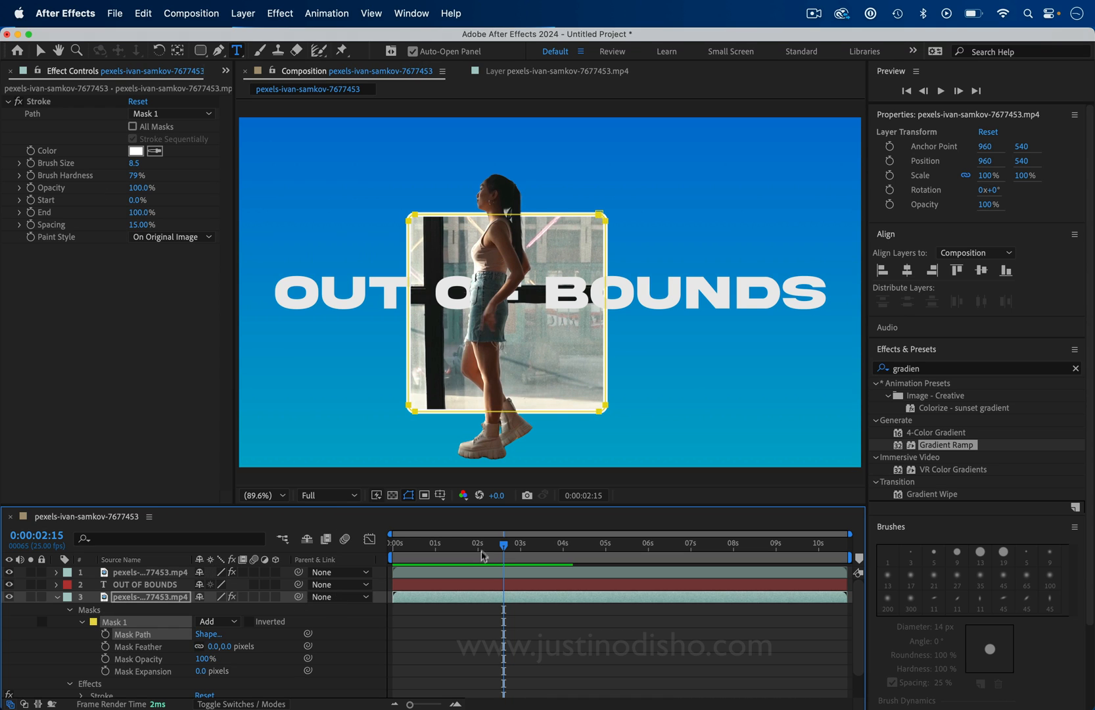